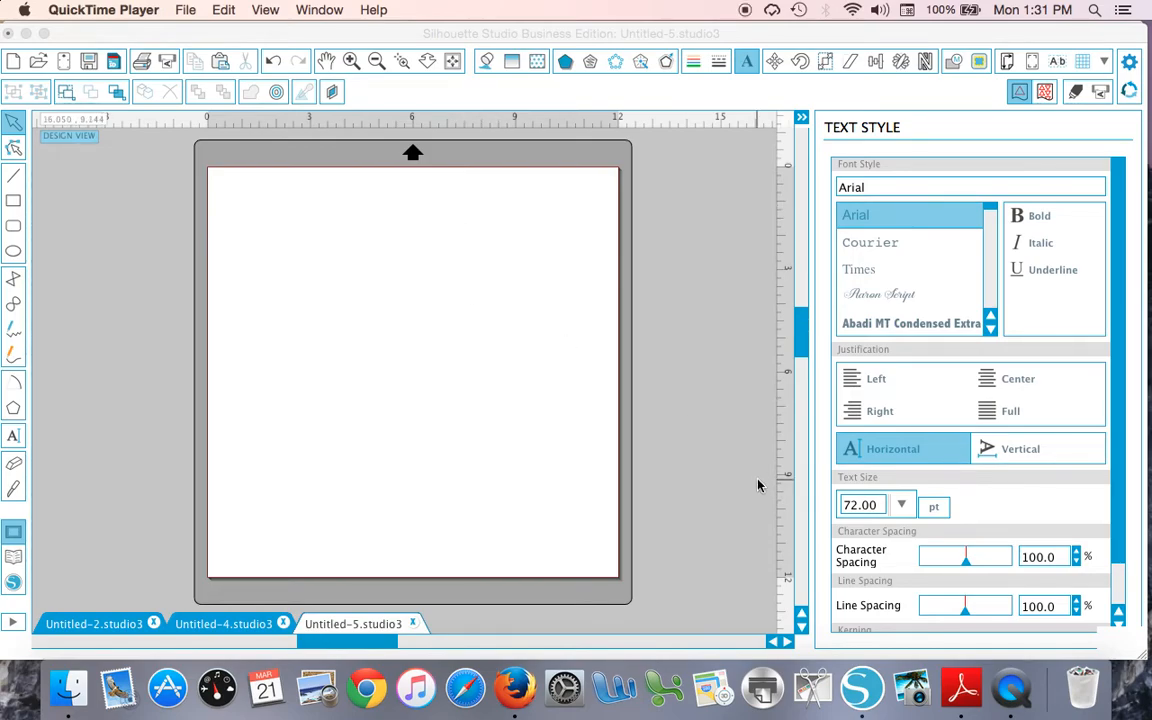
mouse_move(817, 515)
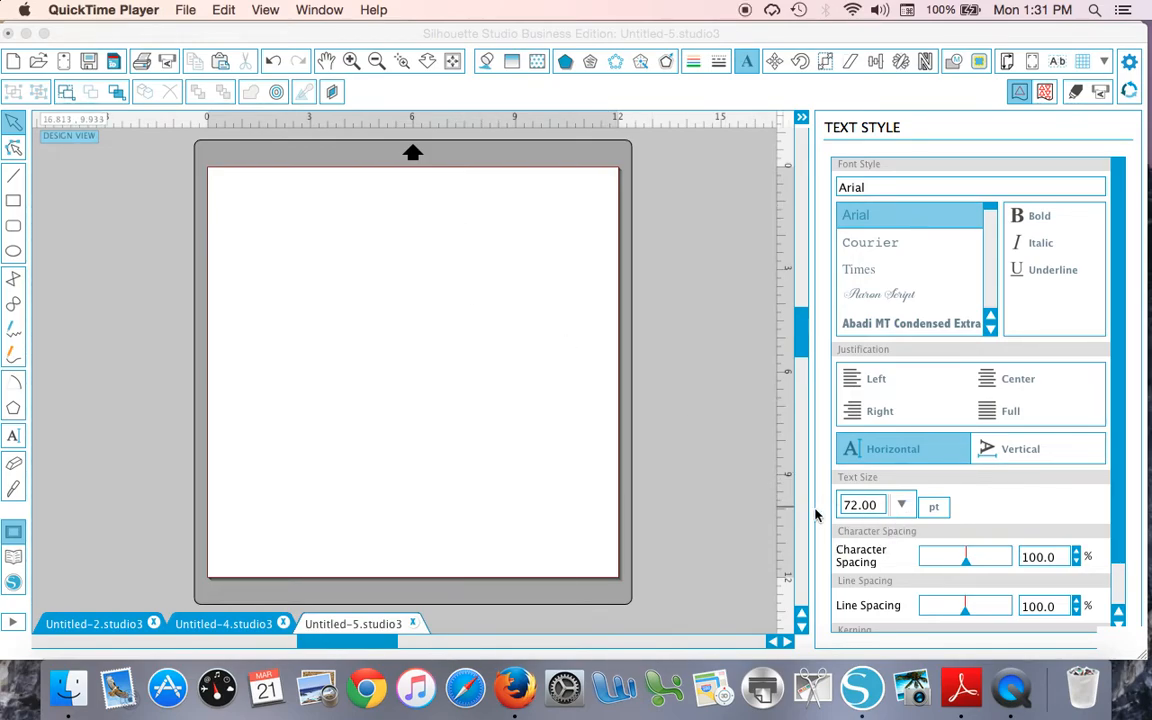
mouse_move(453, 380)
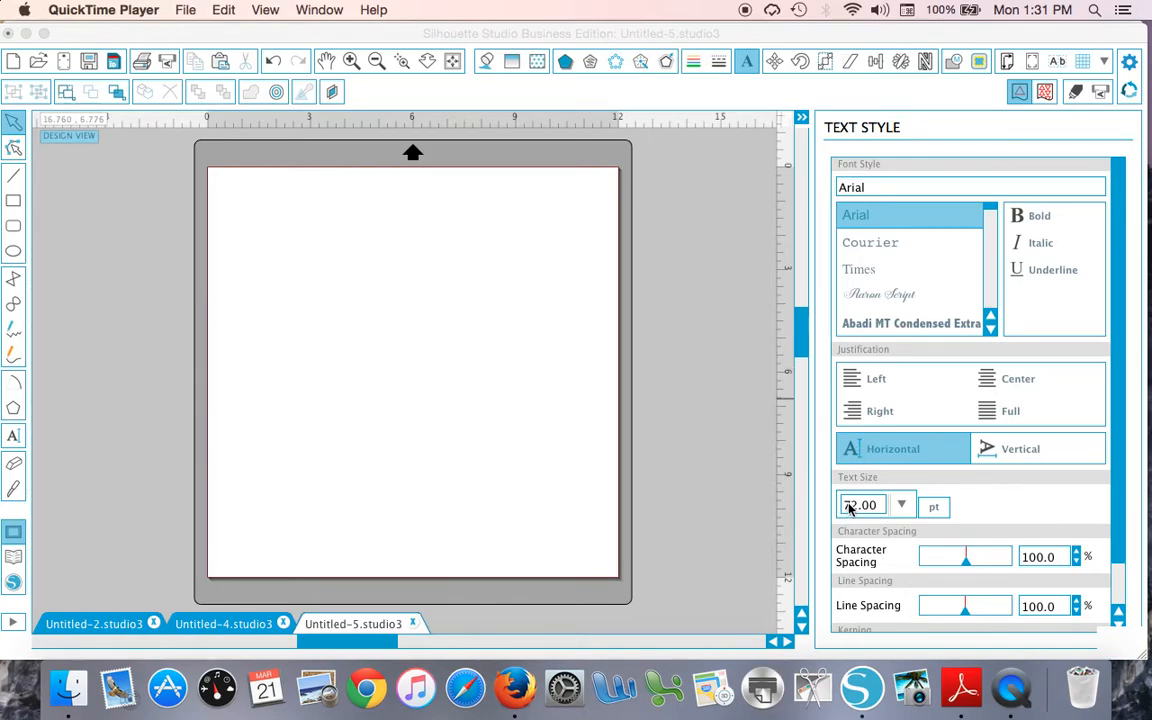
mouse_move(845, 540)
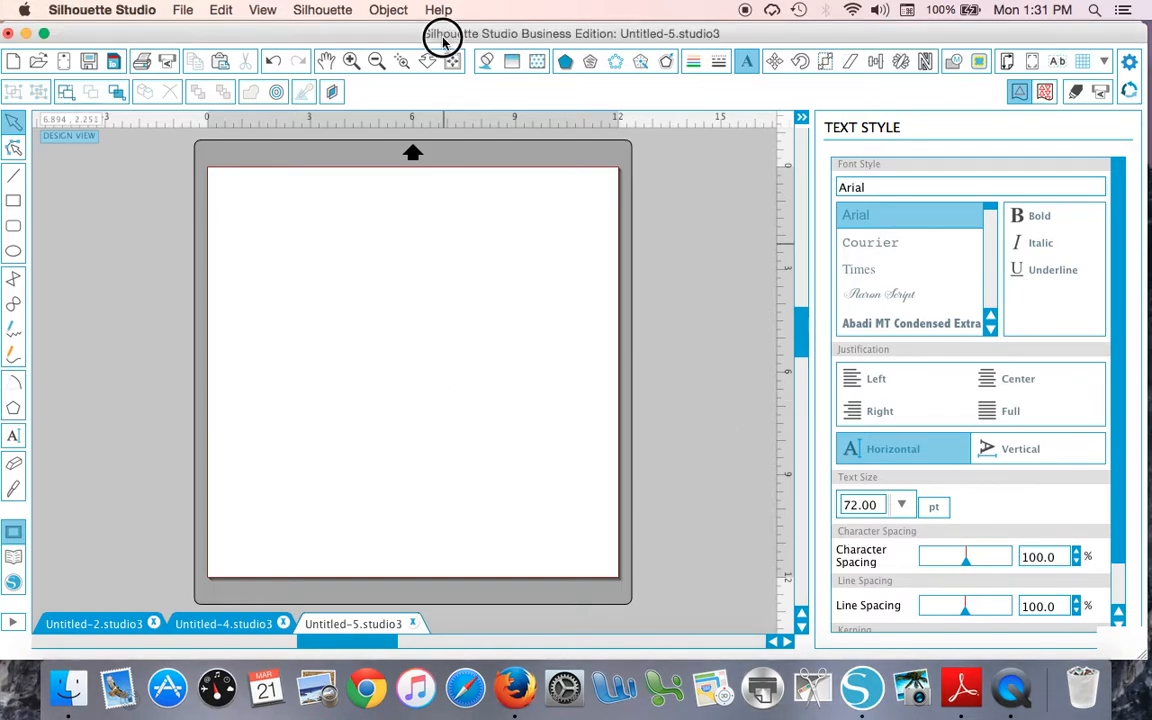
mouse_move(890, 498)
text(22)
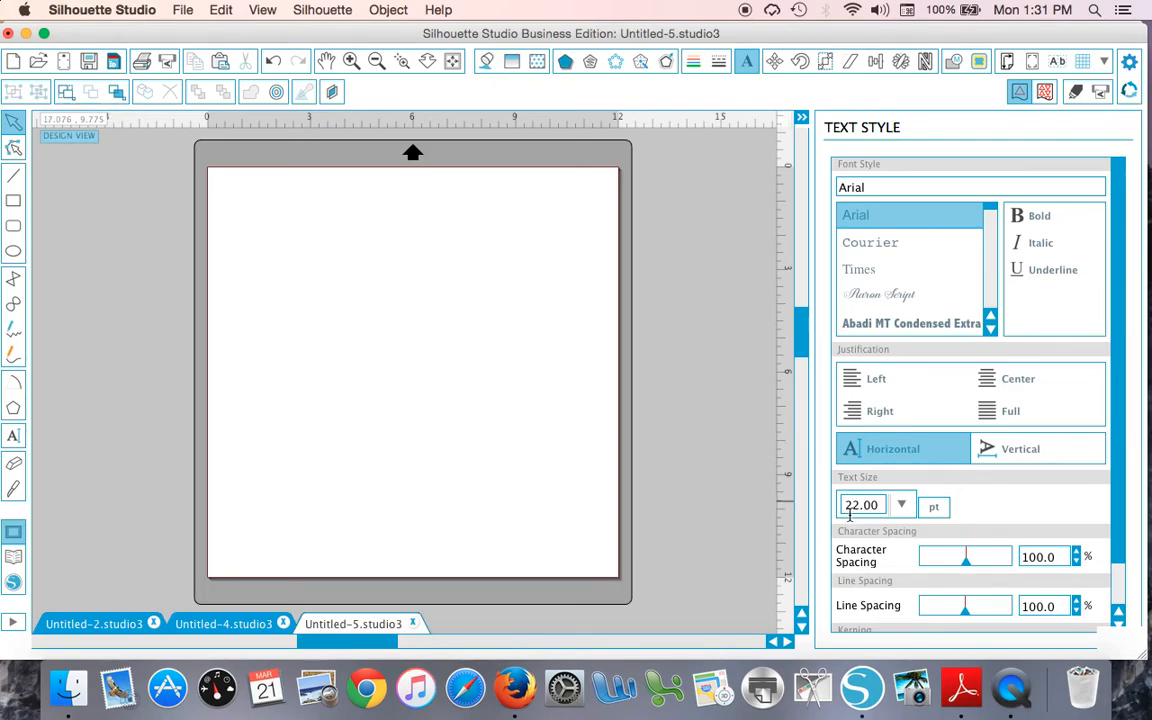
mouse_move(228, 426)
text(y)
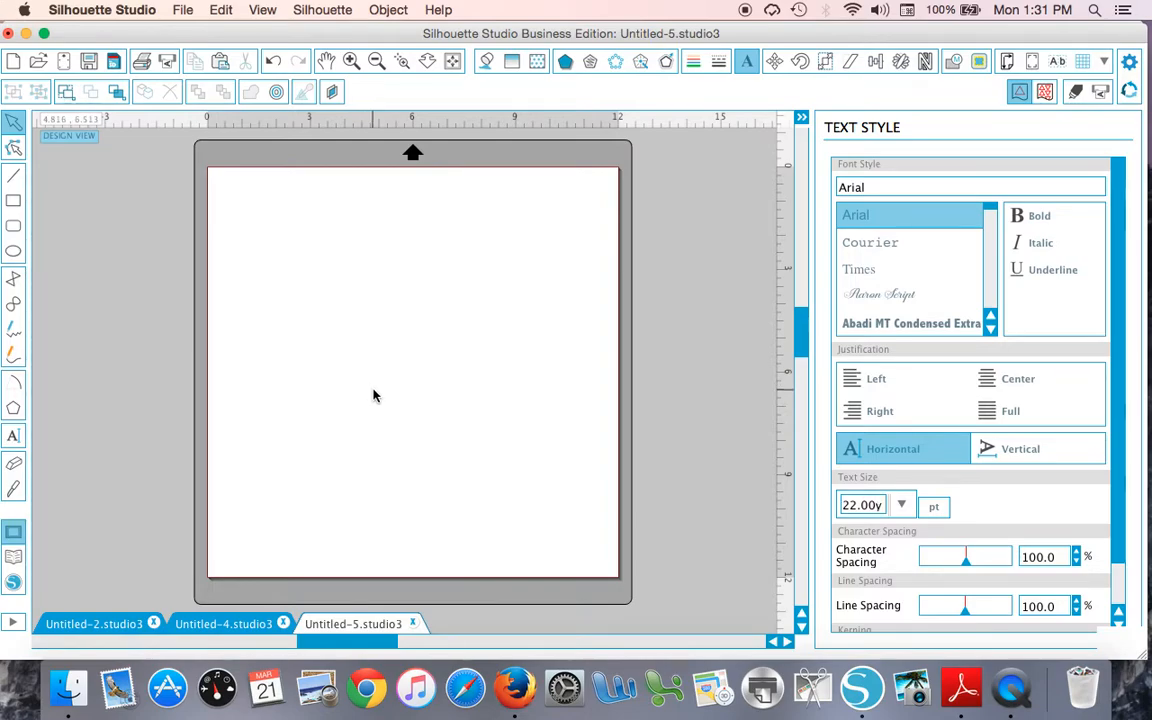
Place two small Arial text lines on the page and enlarge the upper one to 81.5 pt
click(880, 378)
text(fjkdslfjdsklfjds)
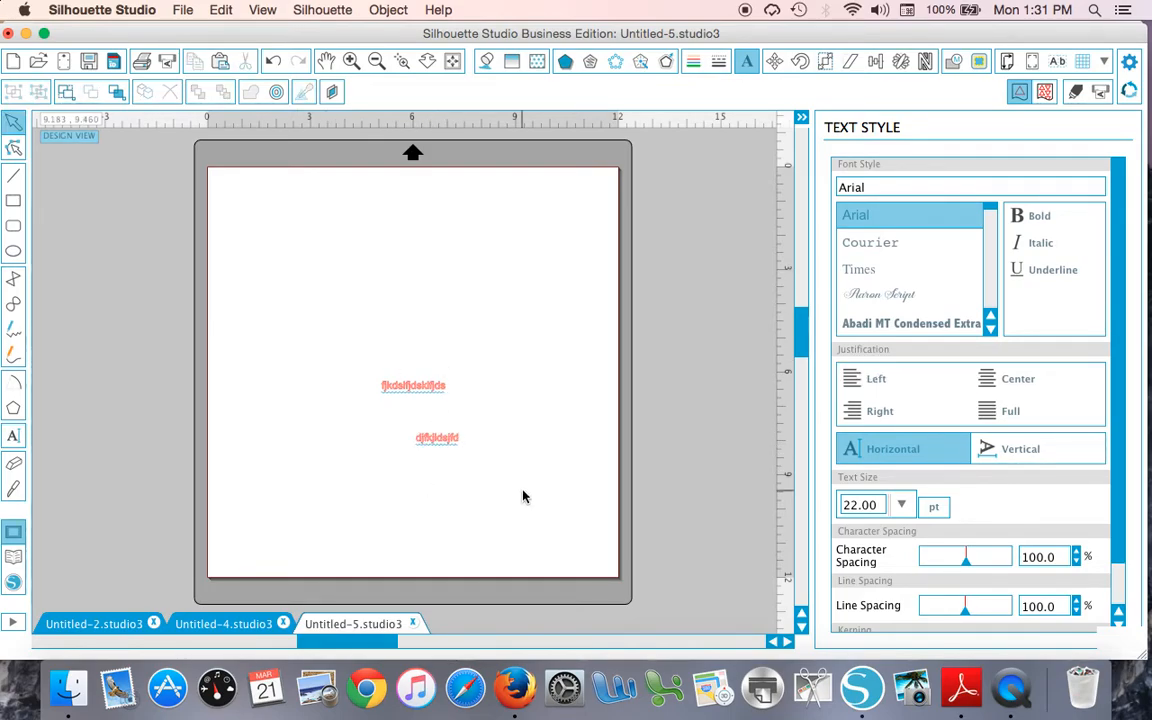
mouse_move(389, 428)
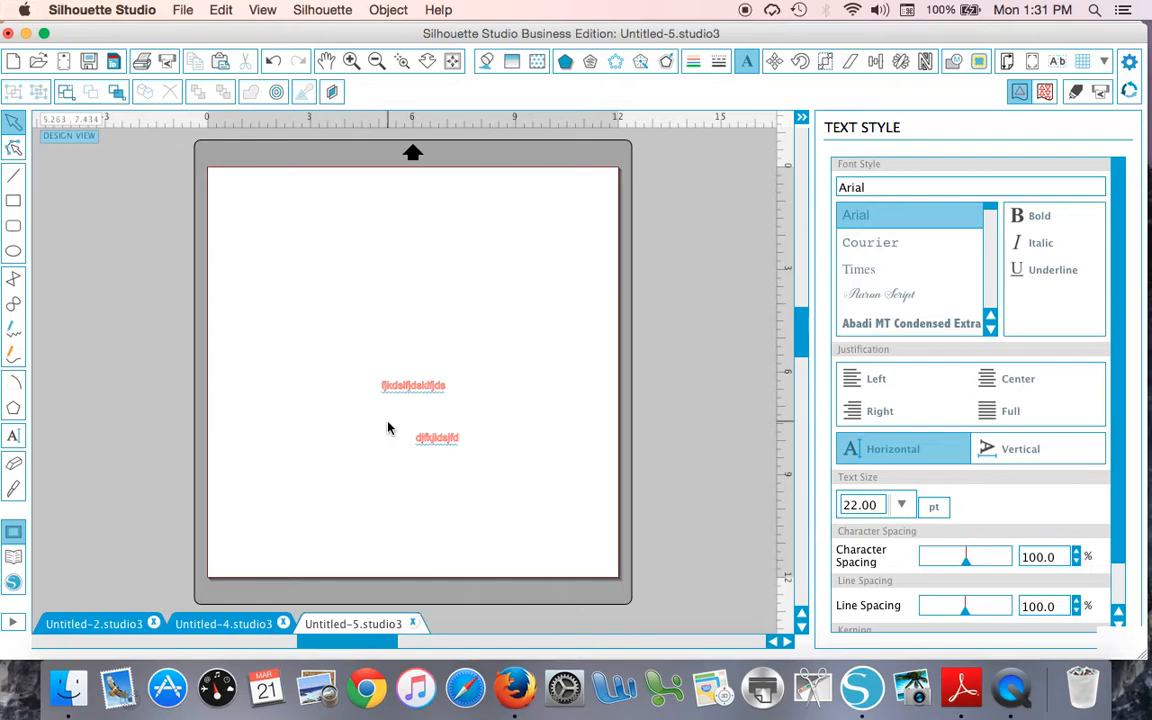
mouse_move(800, 500)
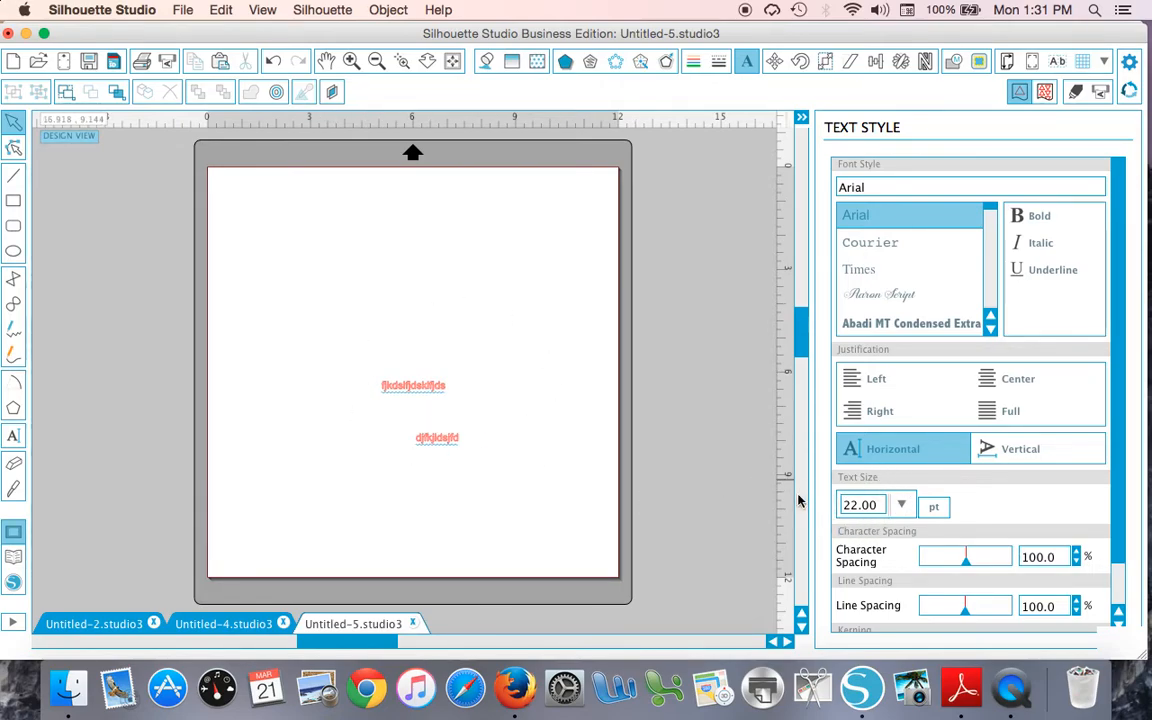
click(861, 505)
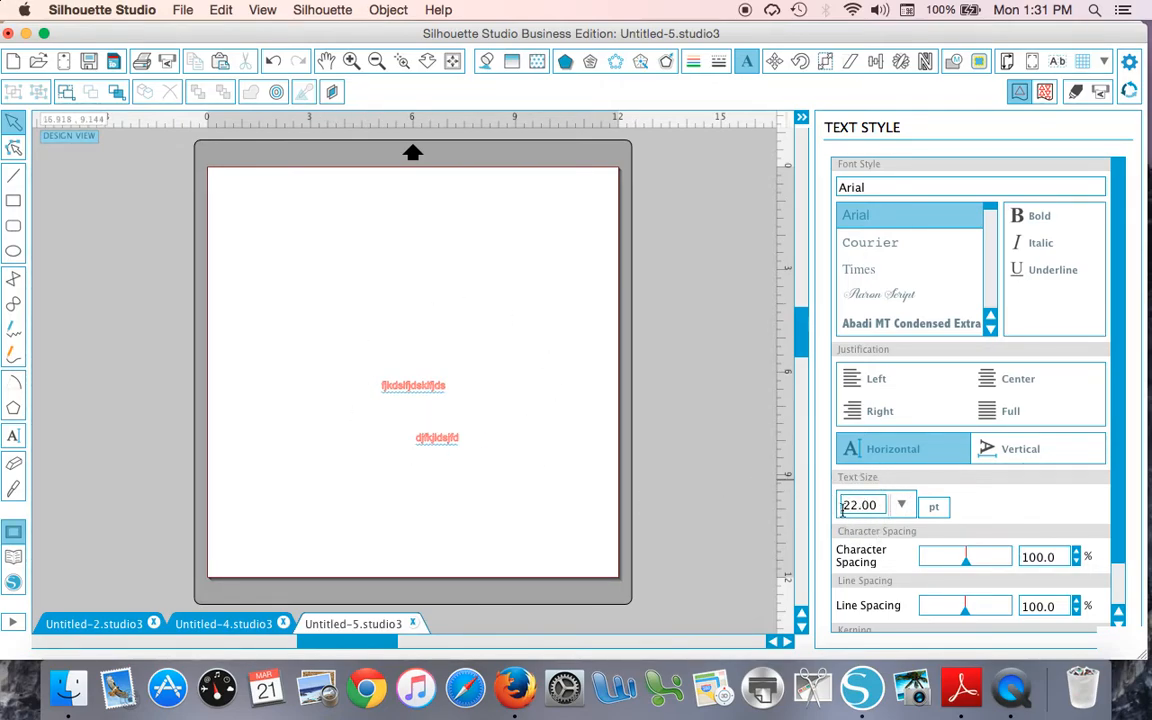
click(413, 385)
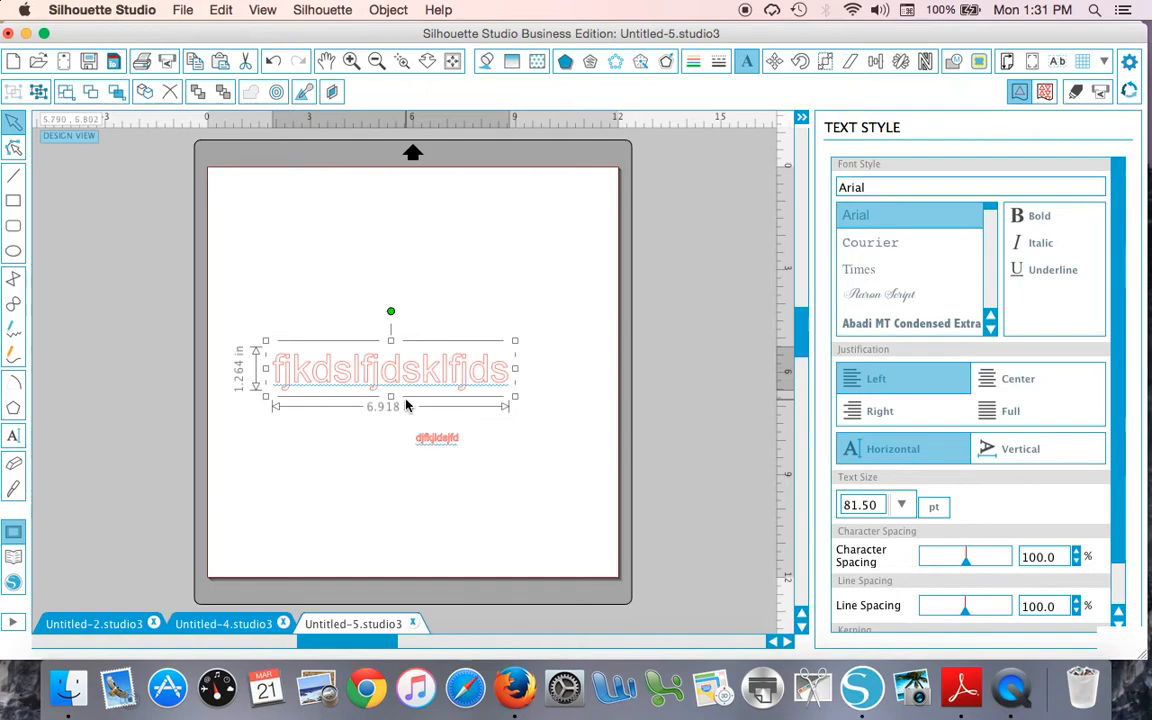
Add a third 22 pt text line below the second one
click(485, 462)
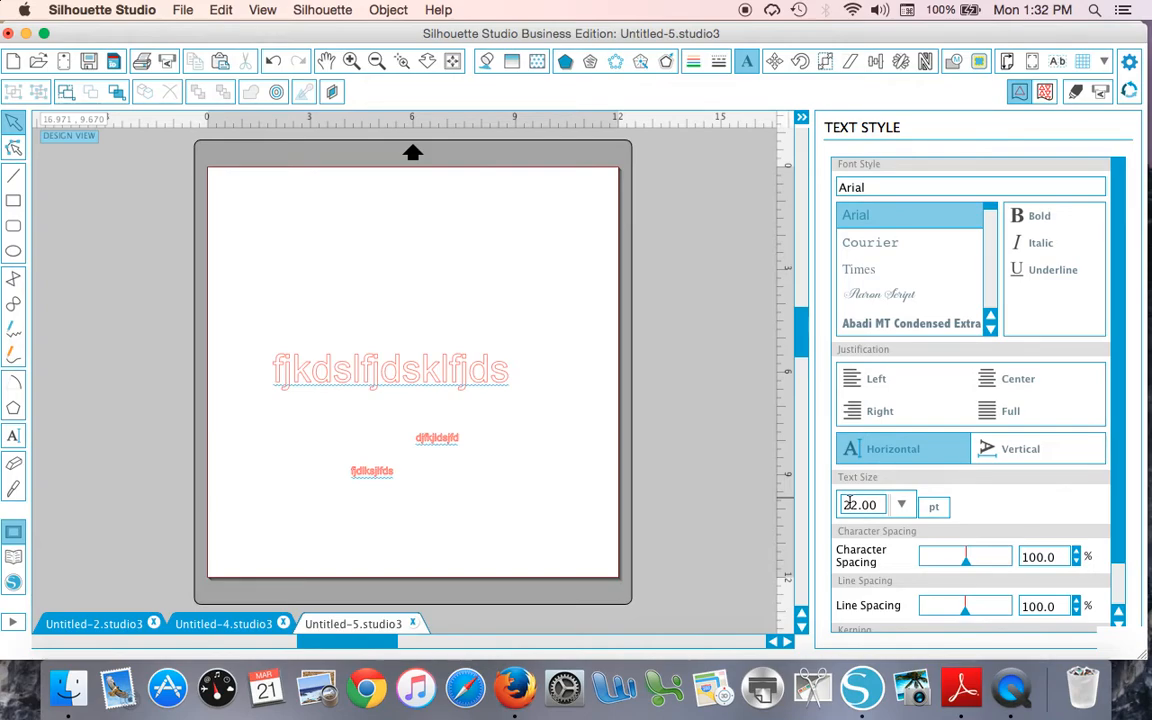
mouse_move(508, 517)
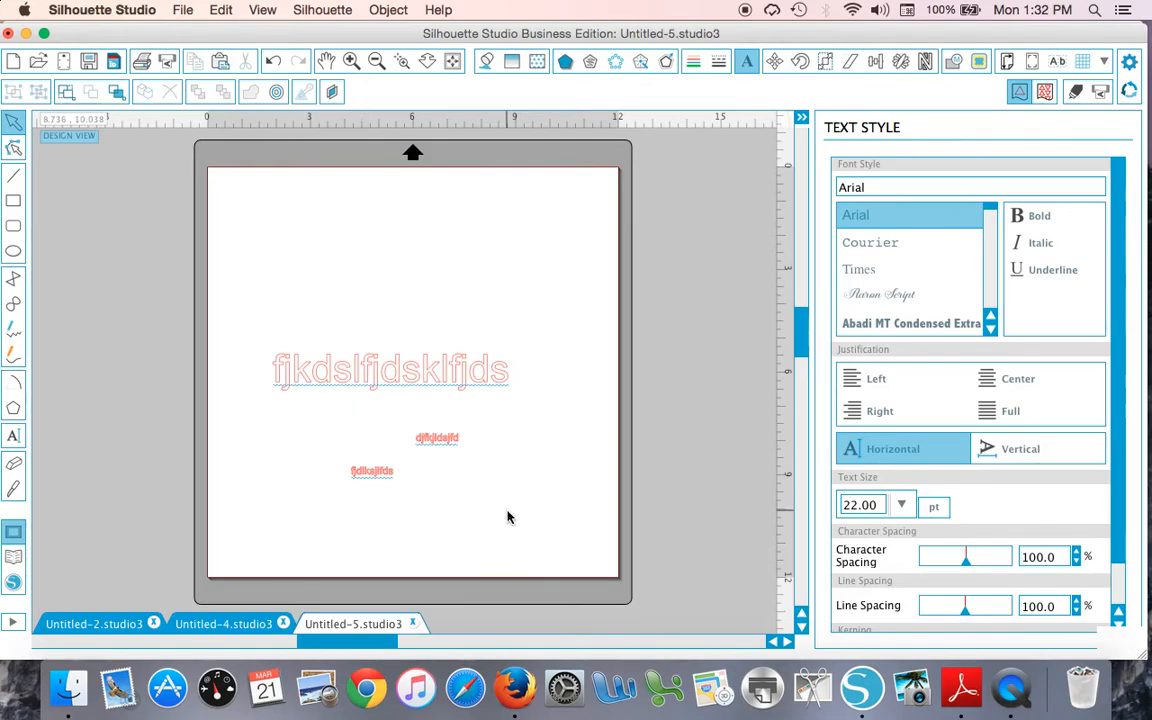
mouse_move(735, 492)
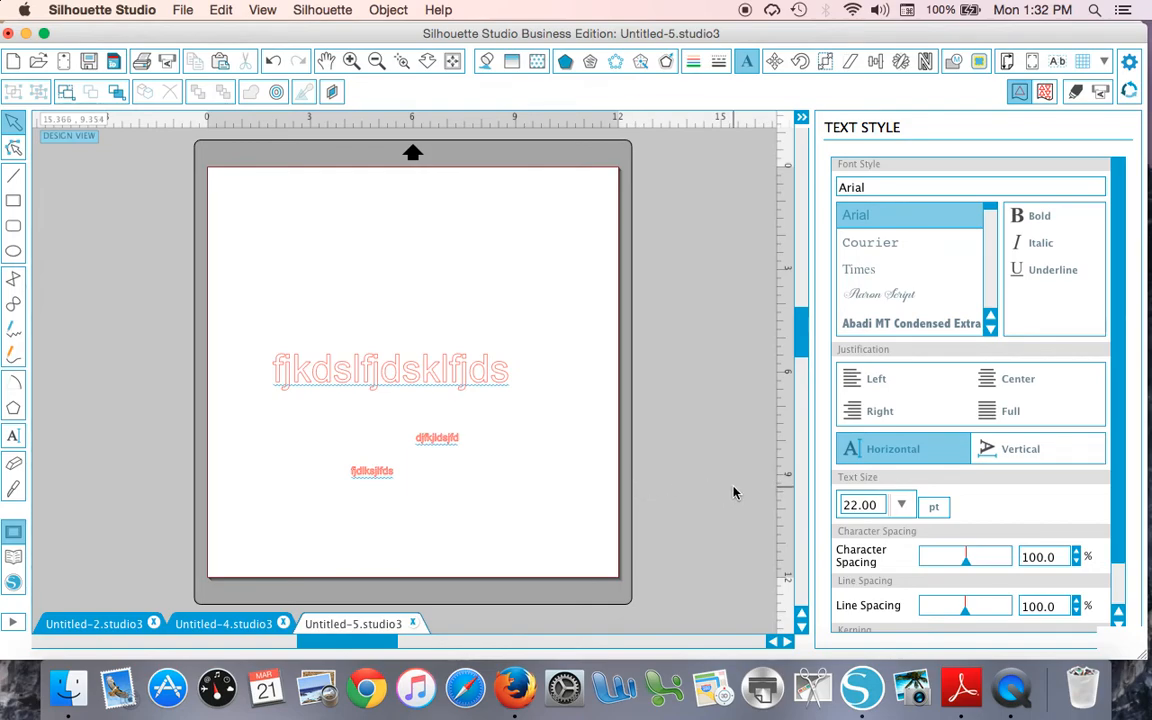